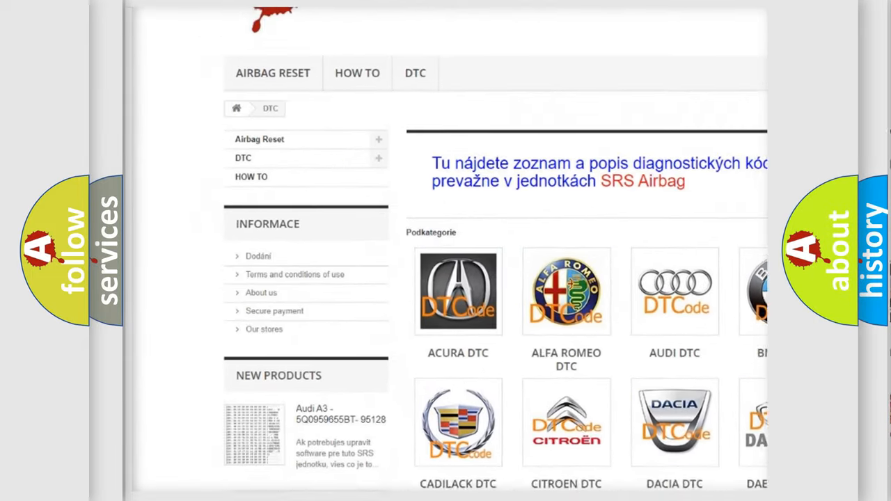
scroll(down, 3)
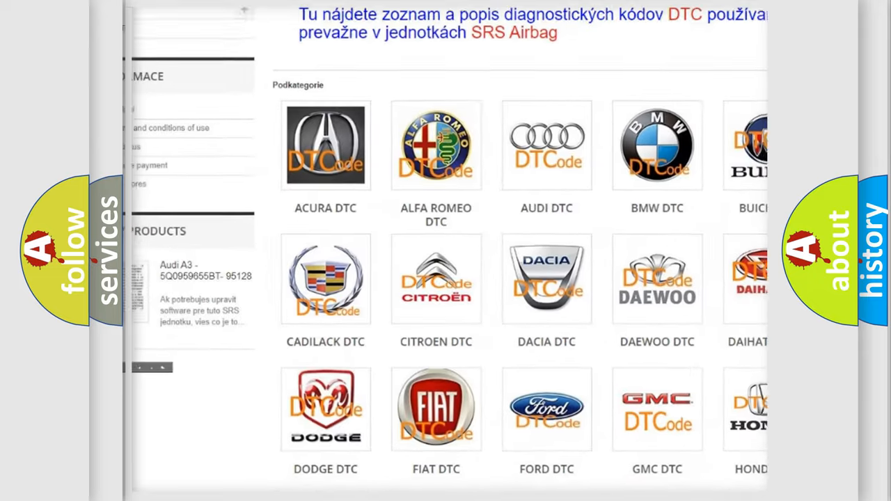
scroll(down, 3)
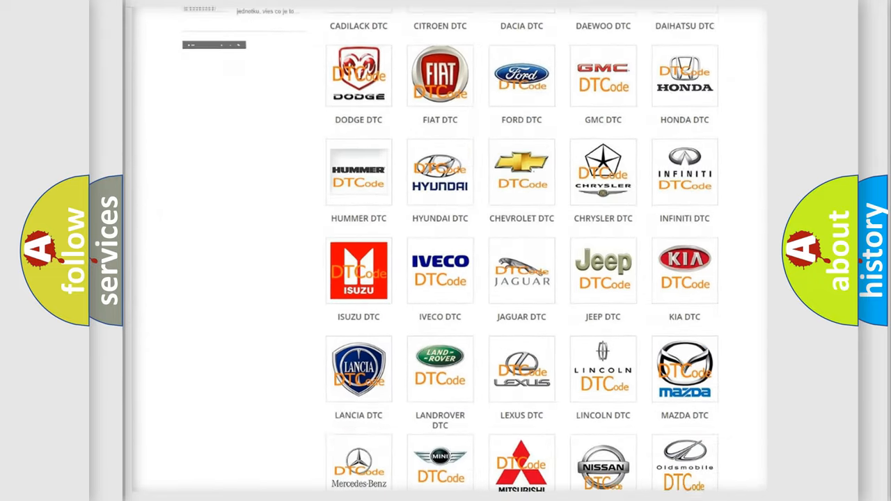
scroll(down, 3)
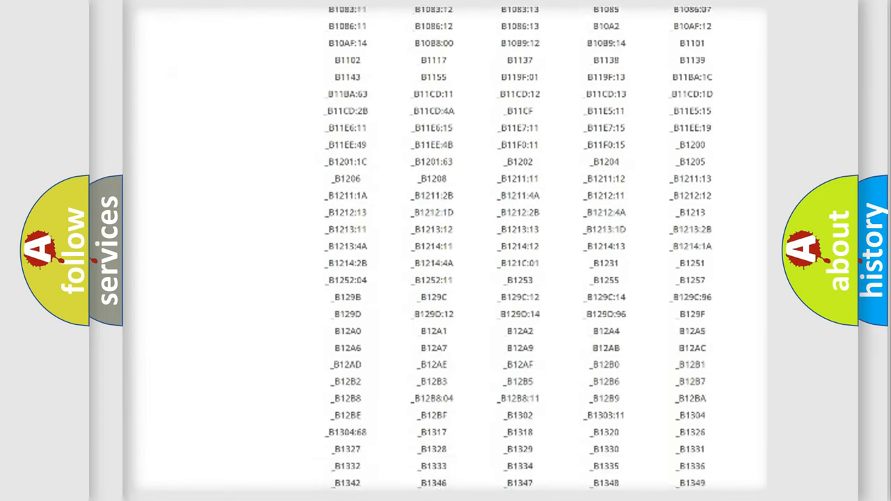
scroll(down, 3)
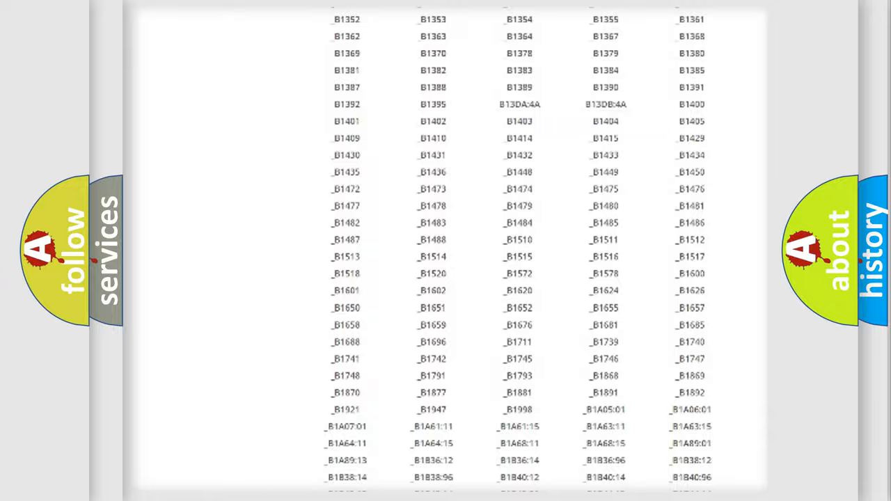